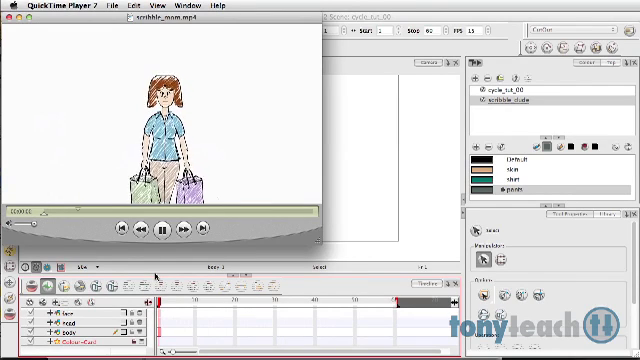
Play the finished scribble-filled girl animation in QuickTime Player.
left_click(156, 224)
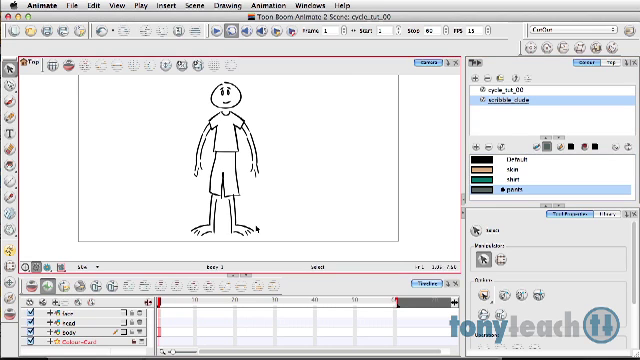
mouse_move(372, 176)
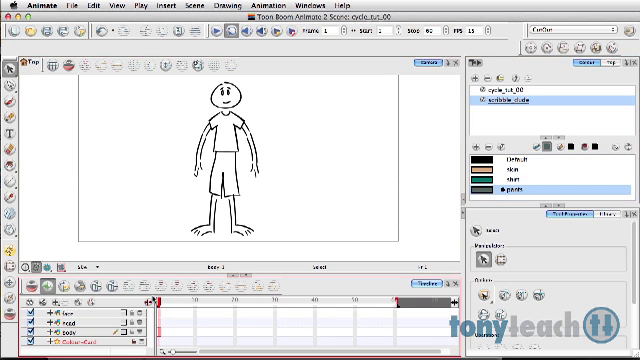
Add a new drawing layer beneath the sketched character to hold the scribble fills.
left_click(70, 308)
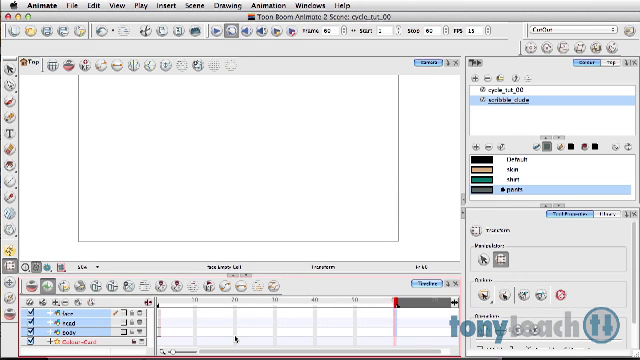
key("f5")
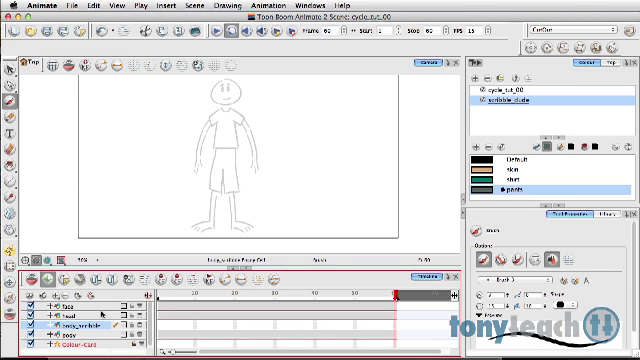
mouse_move(392, 304)
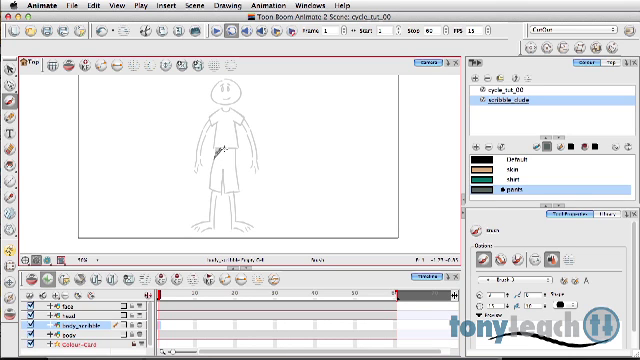
Scribble a green brush stroke over the character's shorts on the new layer.
left_click_drag(230, 150, 210, 176)
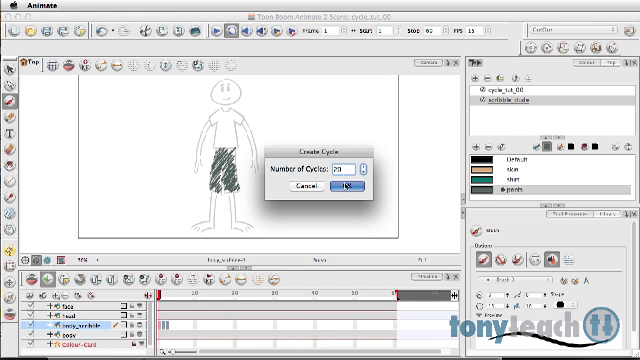
Confirm the cycle count so the shorts scribble drawings repeat along the timeline.
left_click(346, 190)
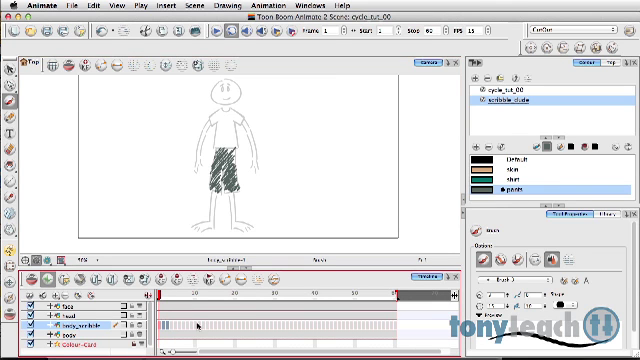
mouse_move(360, 330)
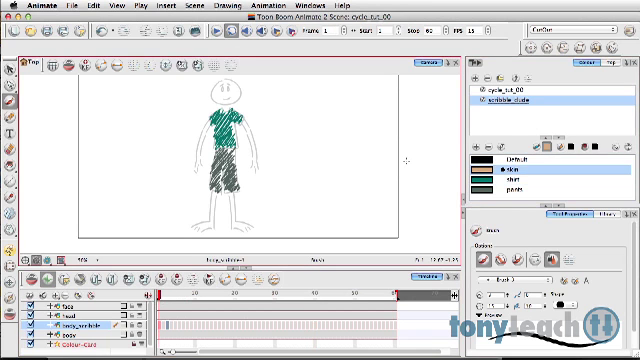
mouse_move(200, 100)
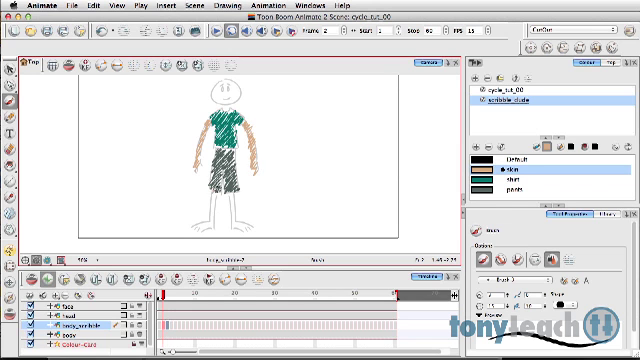
Undo the last two scribble strokes on the shirt and shorts fill.
key("cmd+z")
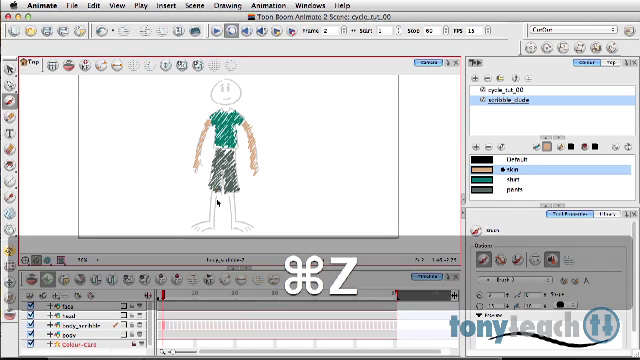
key("cmd+z")
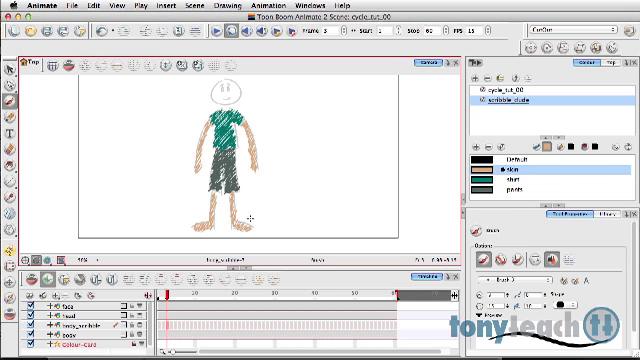
mouse_move(250, 200)
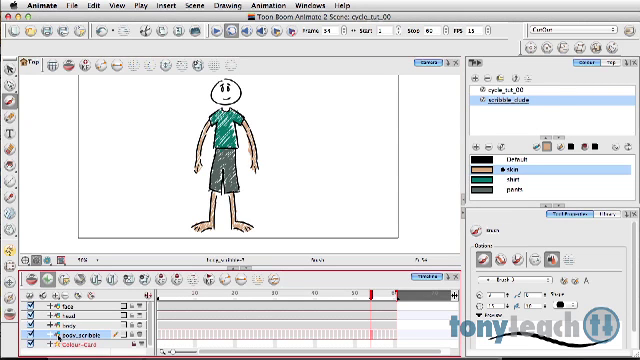
left_click(40, 326)
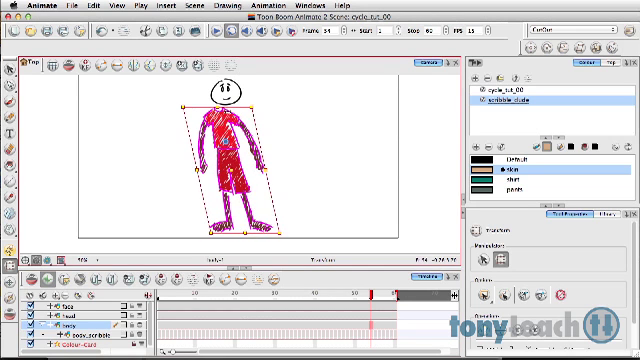
key("cmd+z")
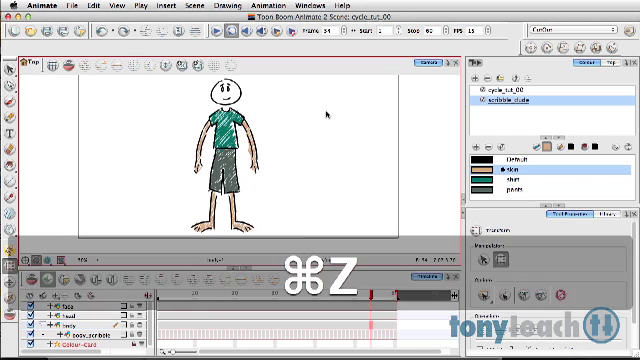
key("cmd+z")
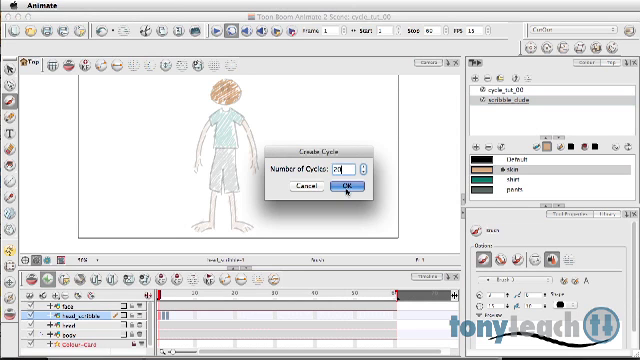
Confirm the cycle count so the scribbles run the whole scene length.
left_click(348, 186)
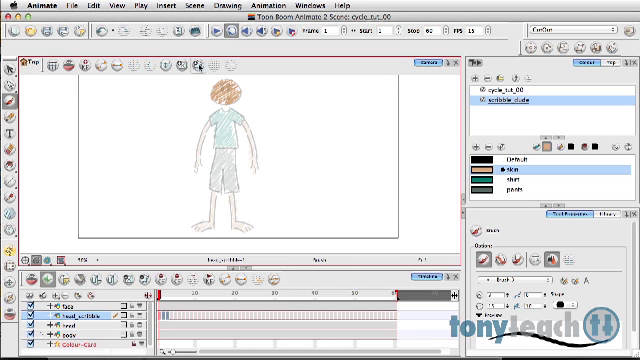
mouse_move(214, 34)
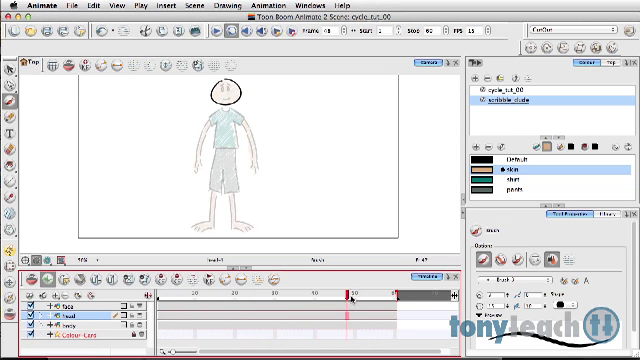
Parent the head scribble layer to the head layer in the timeline.
left_click(148, 298)
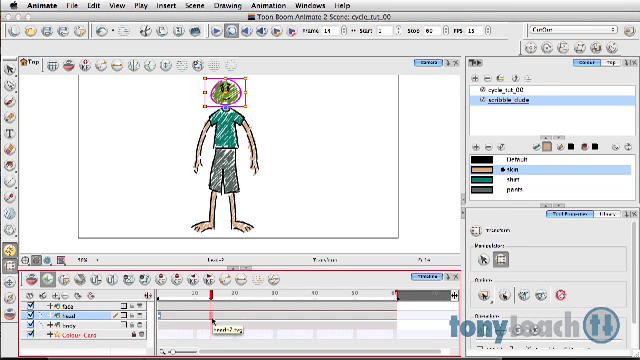
Set keyframes for the head with F6 before rotating it to one side.
key("F6")
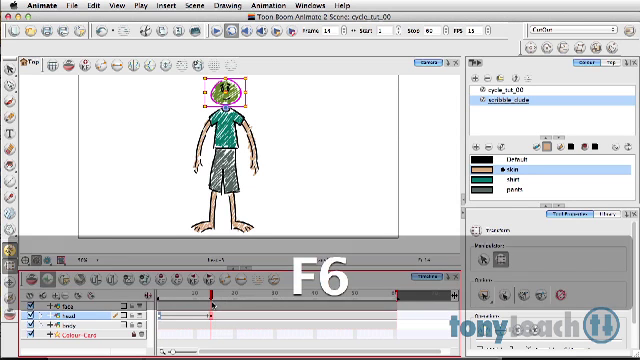
key("F6")
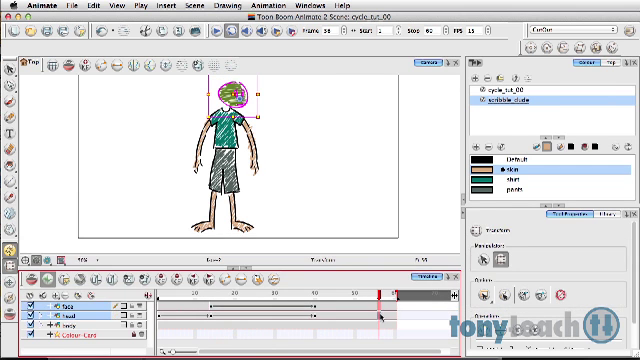
Paste the head's starting pose keyframe at a later frame so it returns after the turn.
key("cmd+v")
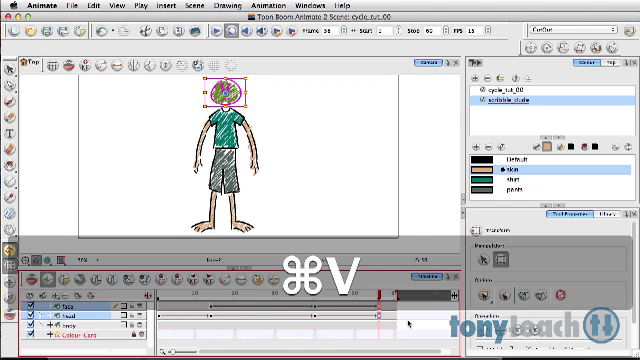